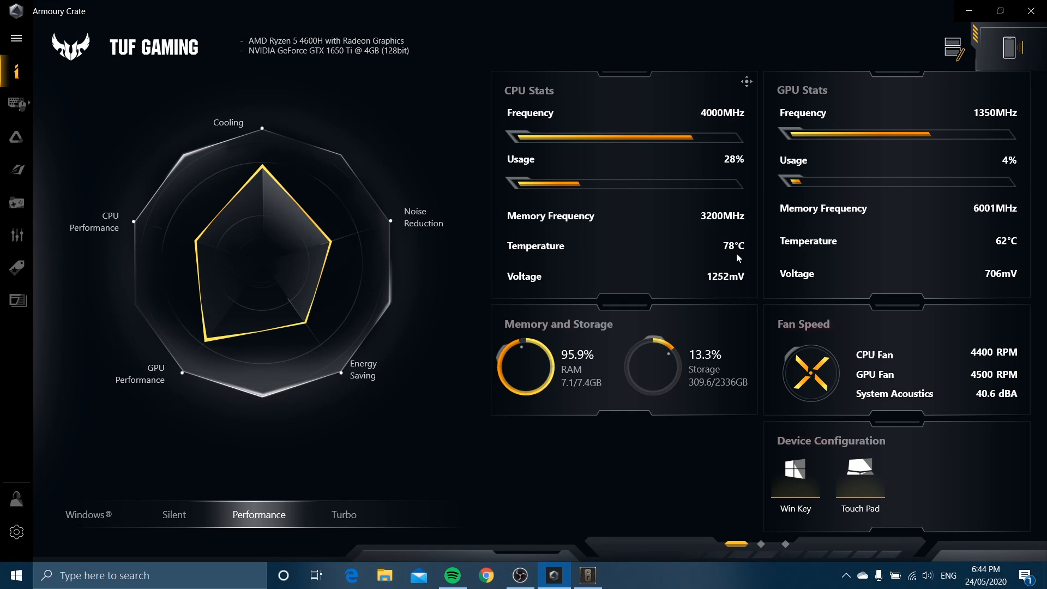
{"action": "mouse_move", "coordinate": [694, 255]}
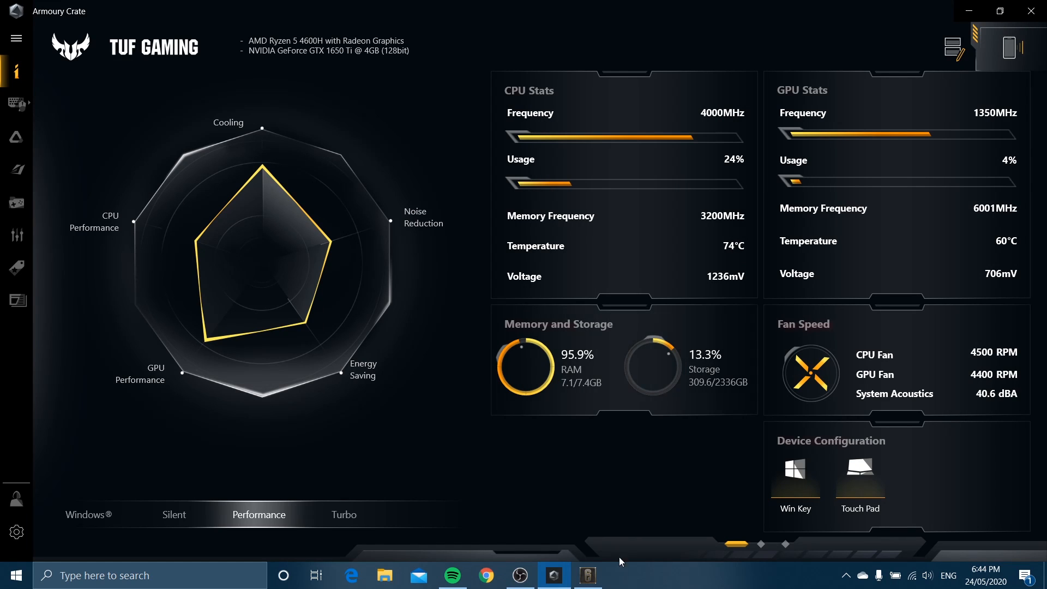
{"action": "mouse_move", "coordinate": [611, 254]}
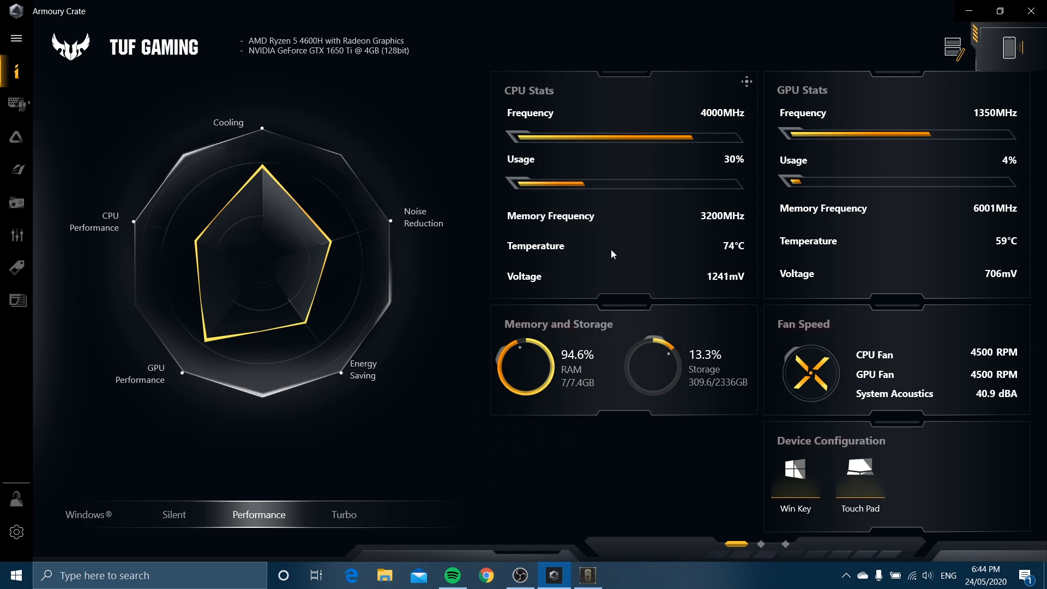
{"action": "mouse_move", "coordinate": [718, 261]}
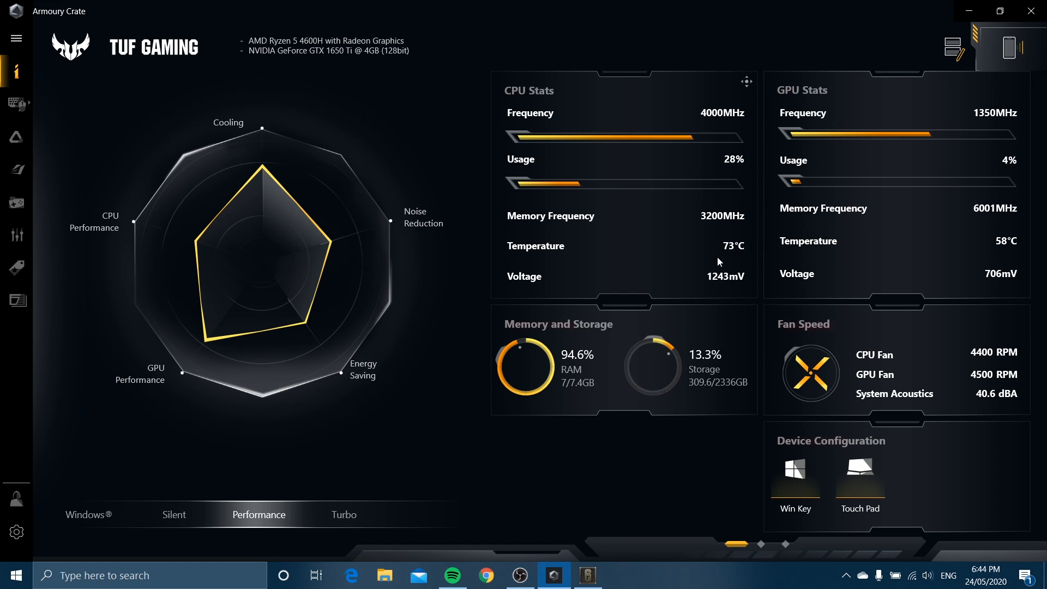
{"action": "mouse_move", "coordinate": [758, 230]}
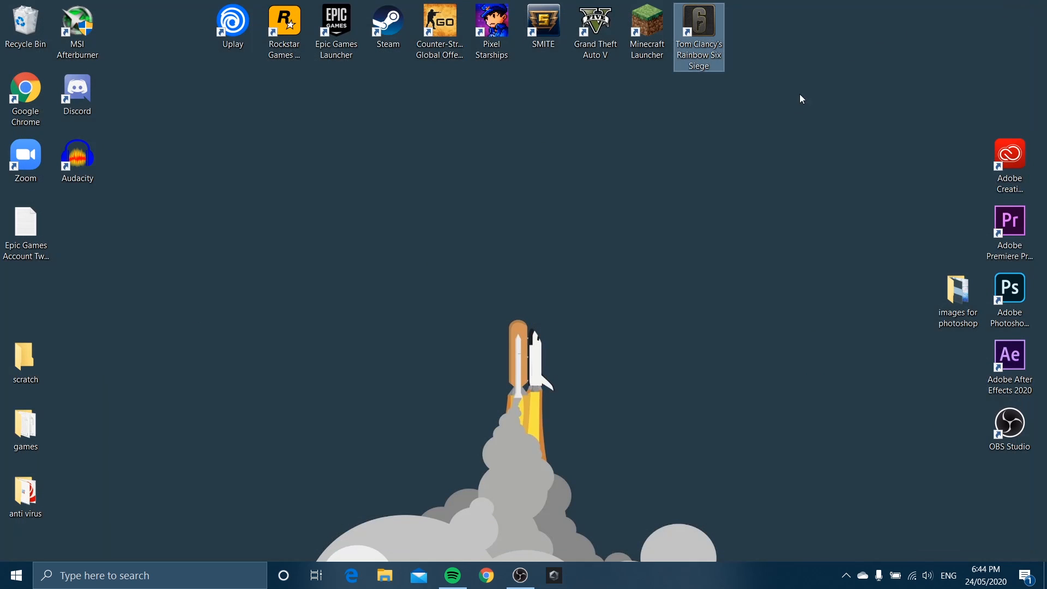
{"action": "mouse_move", "coordinate": [689, 264]}
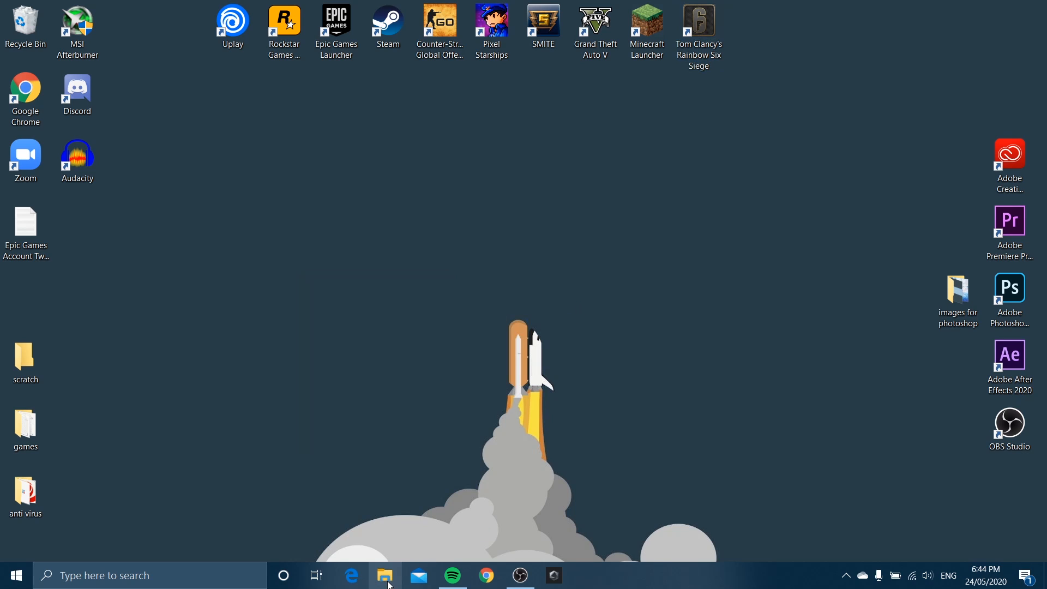
Step: Browse into the Documents folder in a File Explorer window
{"action": "left_click", "coordinate": [385, 575]}
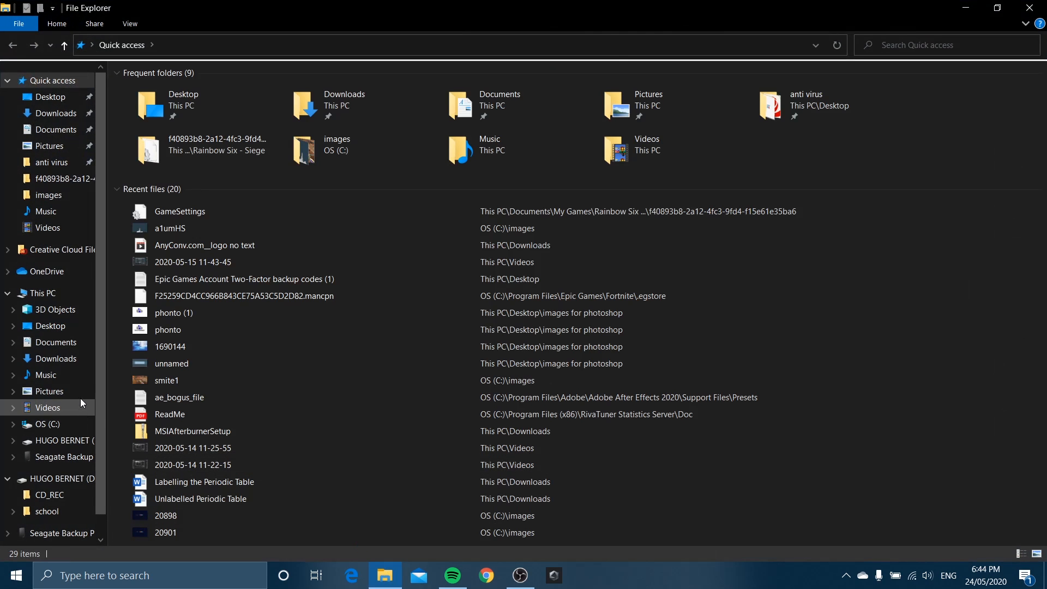
{"action": "mouse_move", "coordinate": [56, 347]}
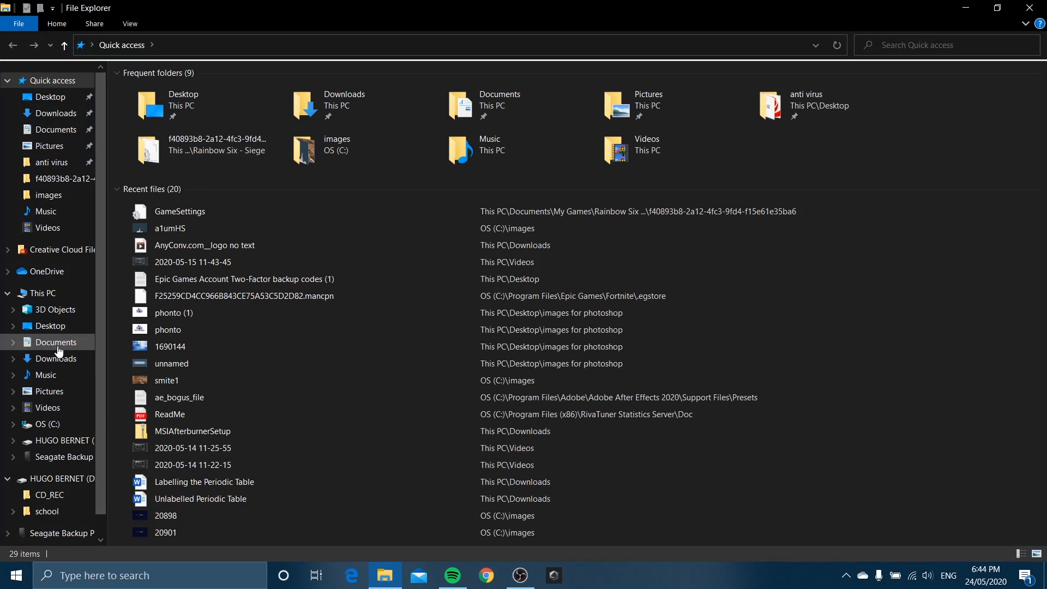
{"action": "mouse_move", "coordinate": [59, 359]}
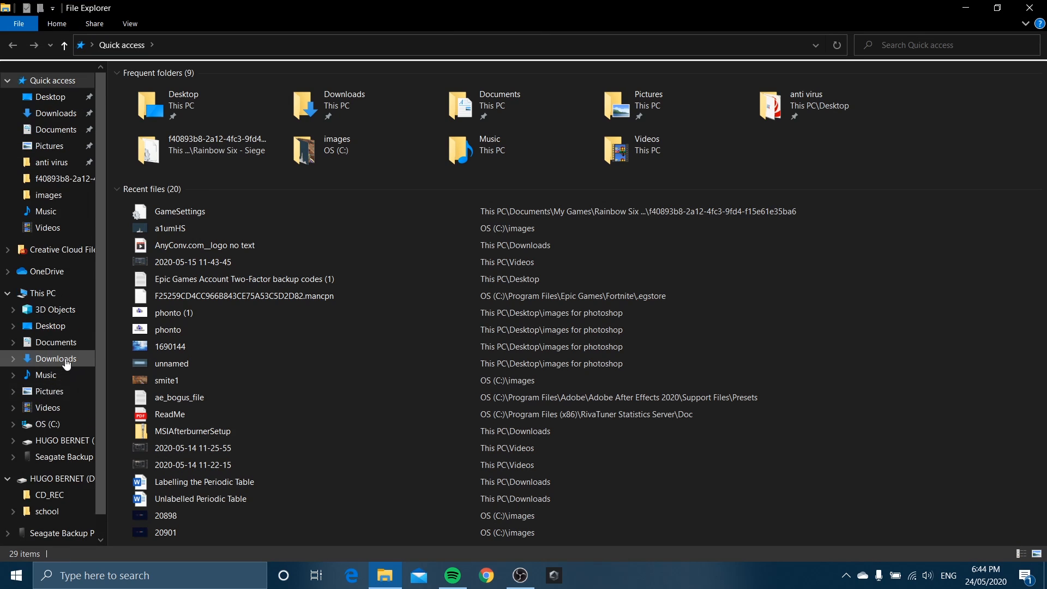
{"action": "left_click", "coordinate": [57, 341]}
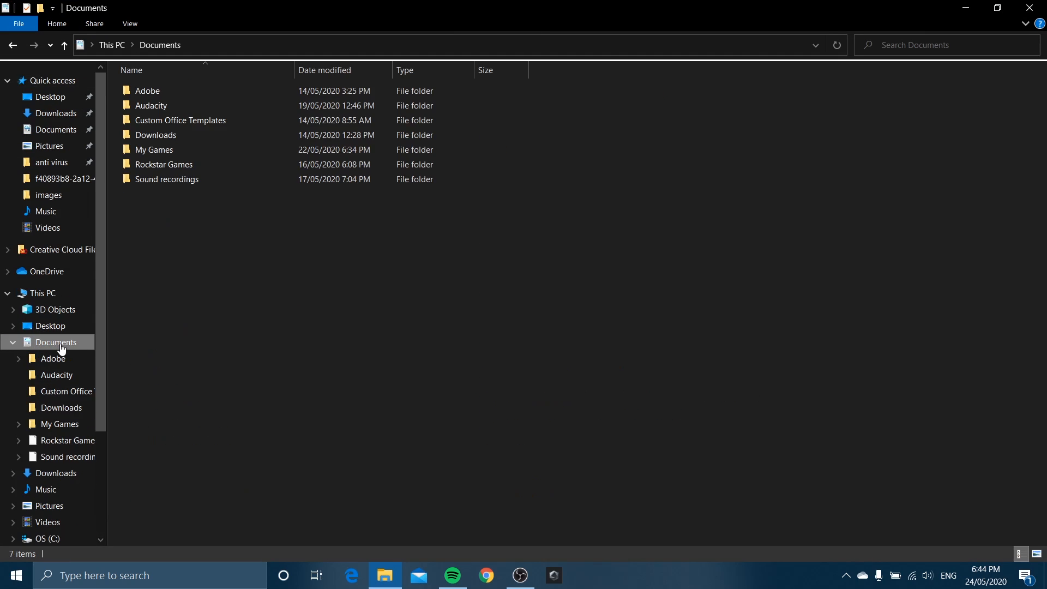
{"action": "left_click", "coordinate": [166, 179]}
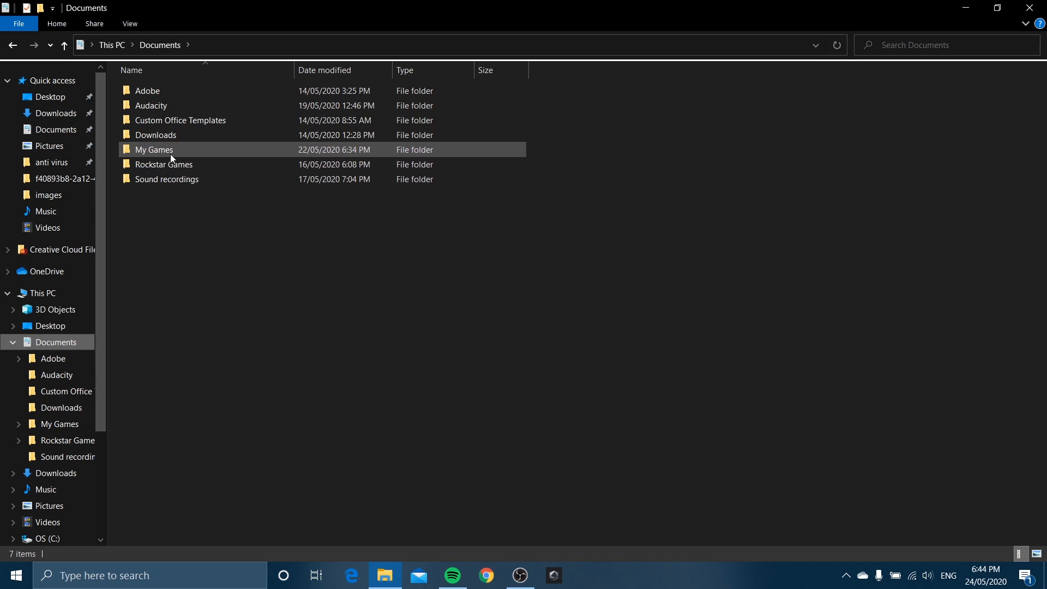
{"action": "mouse_move", "coordinate": [154, 149]}
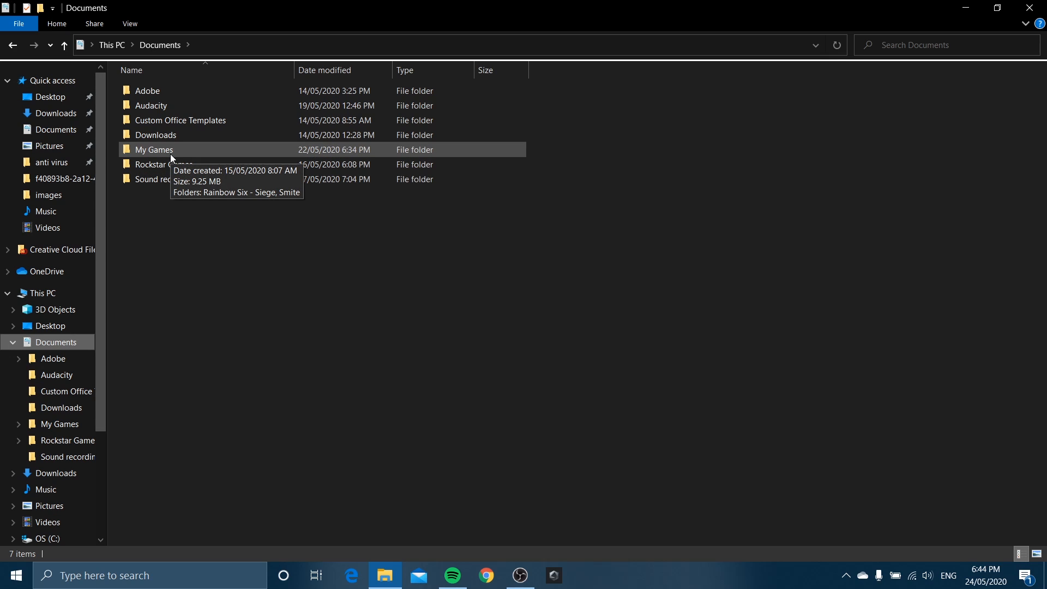
Step: Go through My Games > Rainbow Six - Siege and open the GameSettings file
{"action": "double_click", "coordinate": [154, 149]}
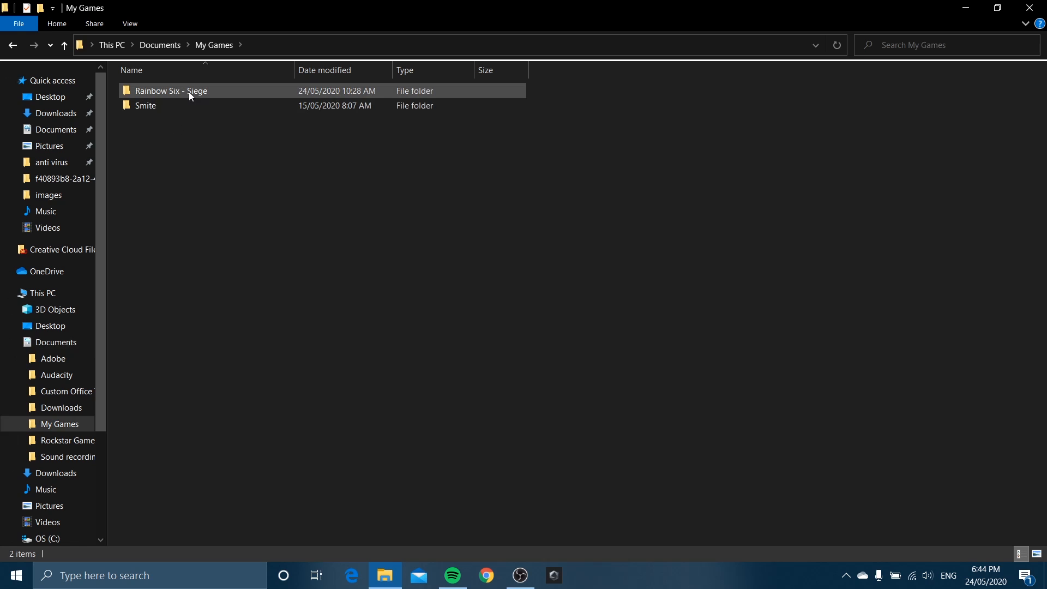
{"action": "double_click", "coordinate": [172, 90]}
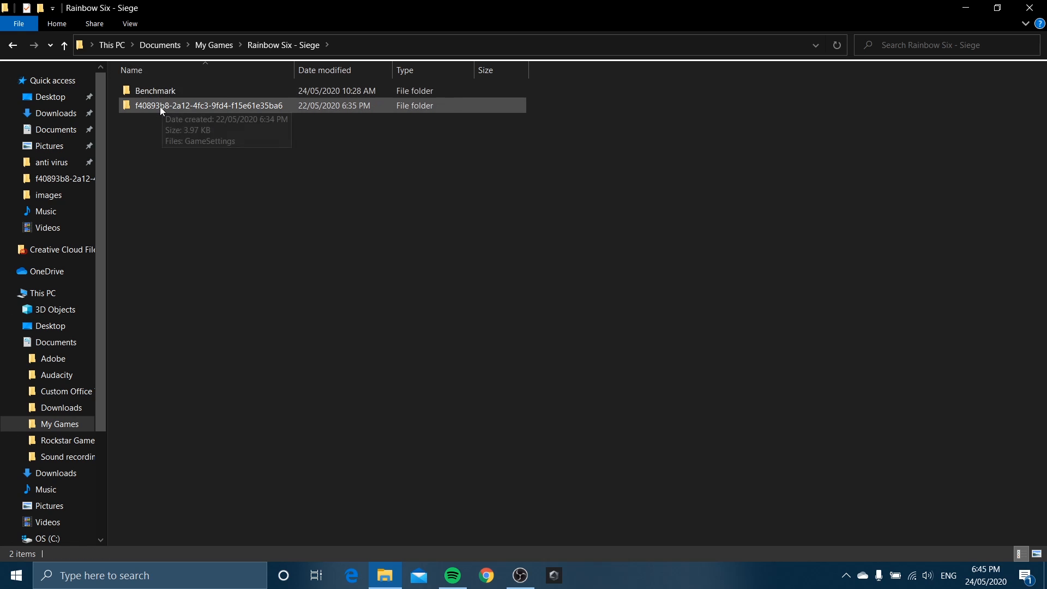
{"action": "double_click", "coordinate": [210, 106]}
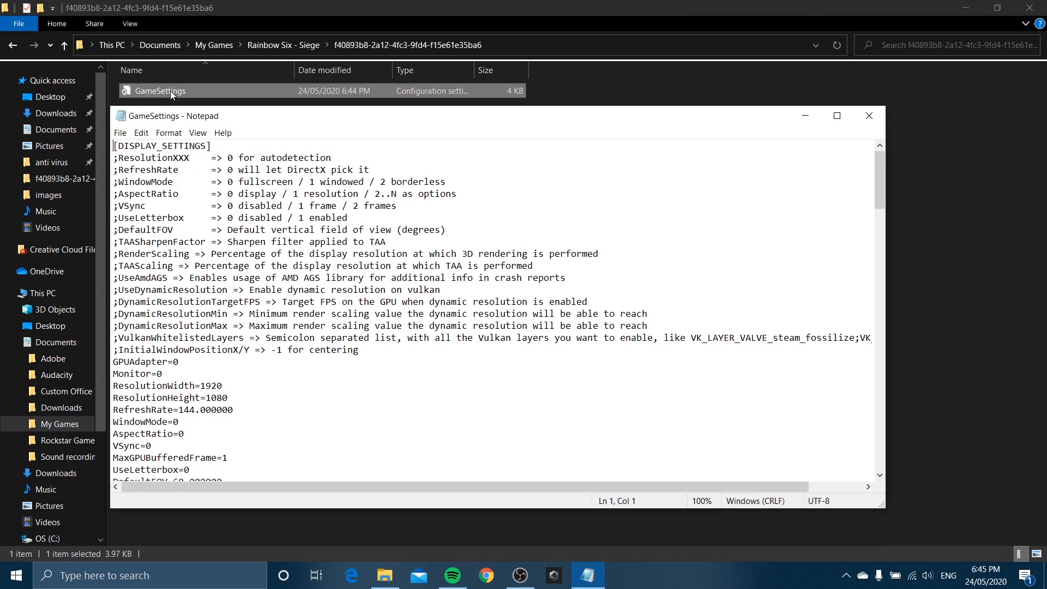
Step: Erase the FPSLimit value 80 under [DISPLAY], leaving the entry blank
{"action": "scroll", "scroll_direction": "down", "scroll_amount": 3}
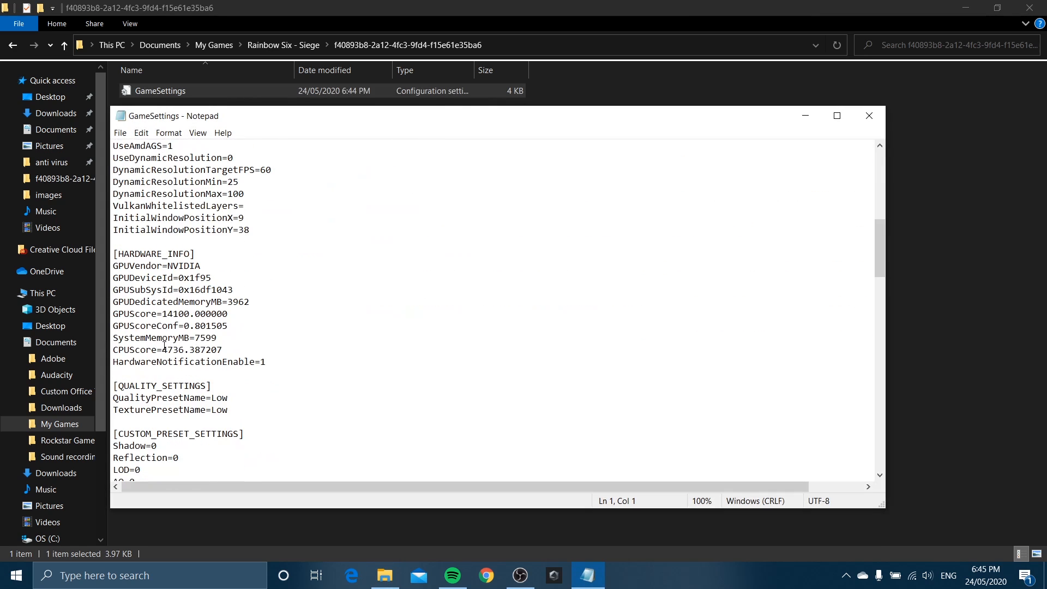
{"action": "scroll", "scroll_direction": "down", "scroll_amount": 3}
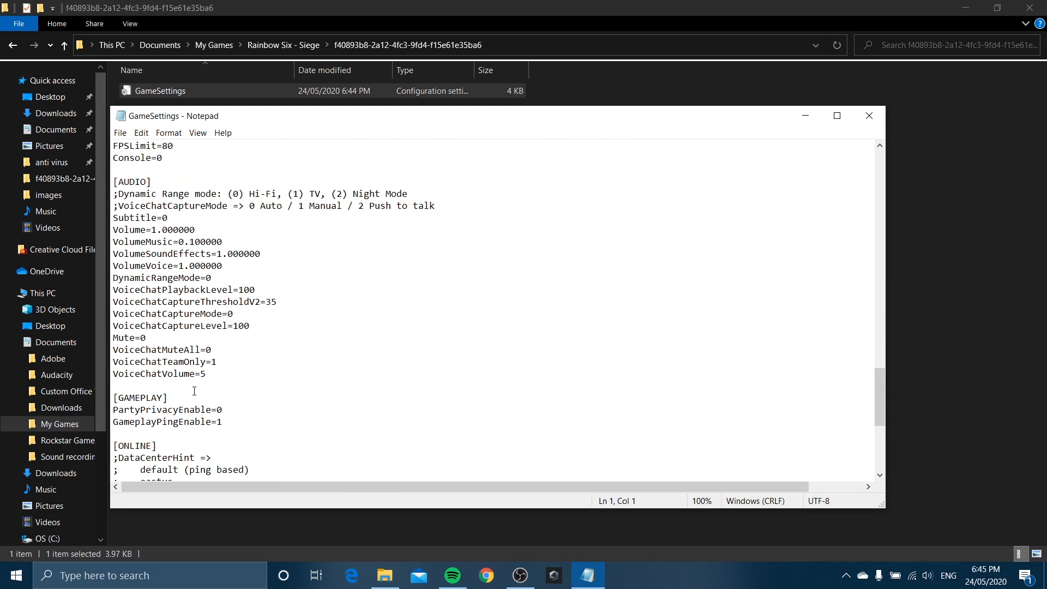
{"action": "scroll", "scroll_direction": "up", "scroll_amount": 3}
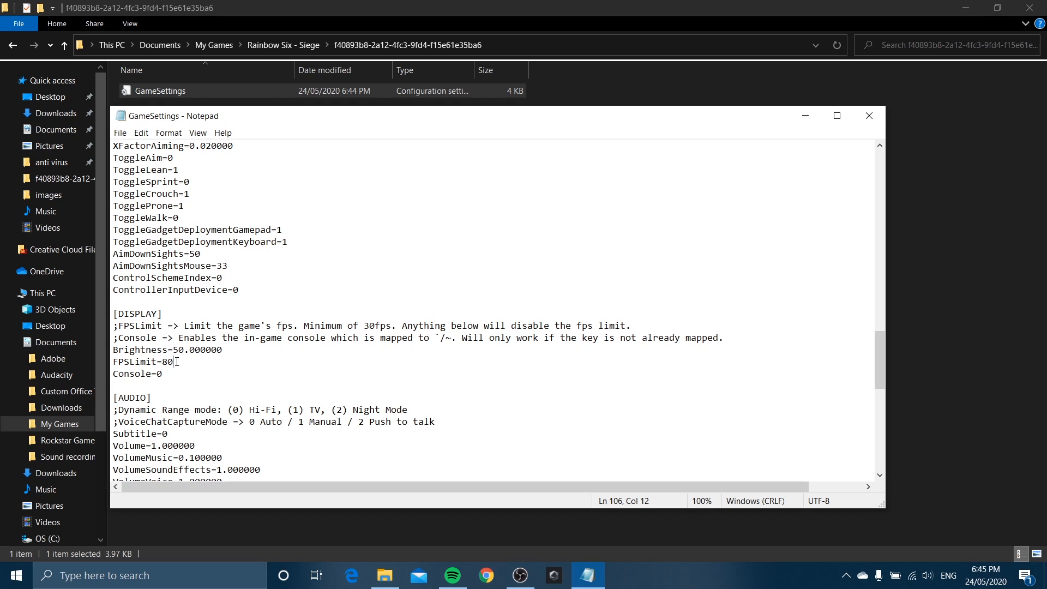
{"action": "key", "text": "backspace"}
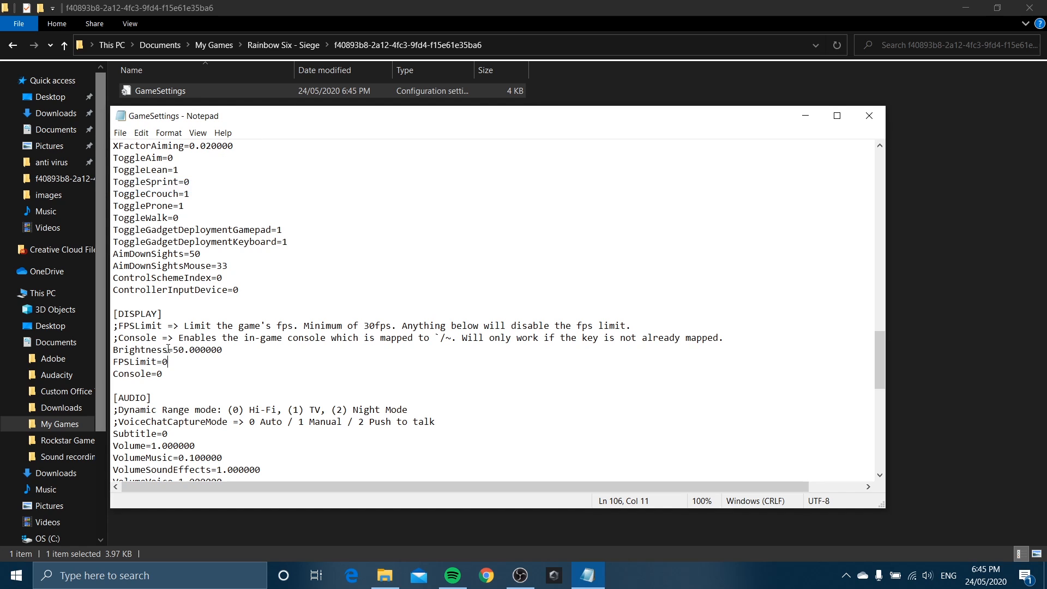
{"action": "key", "text": "Backspace"}
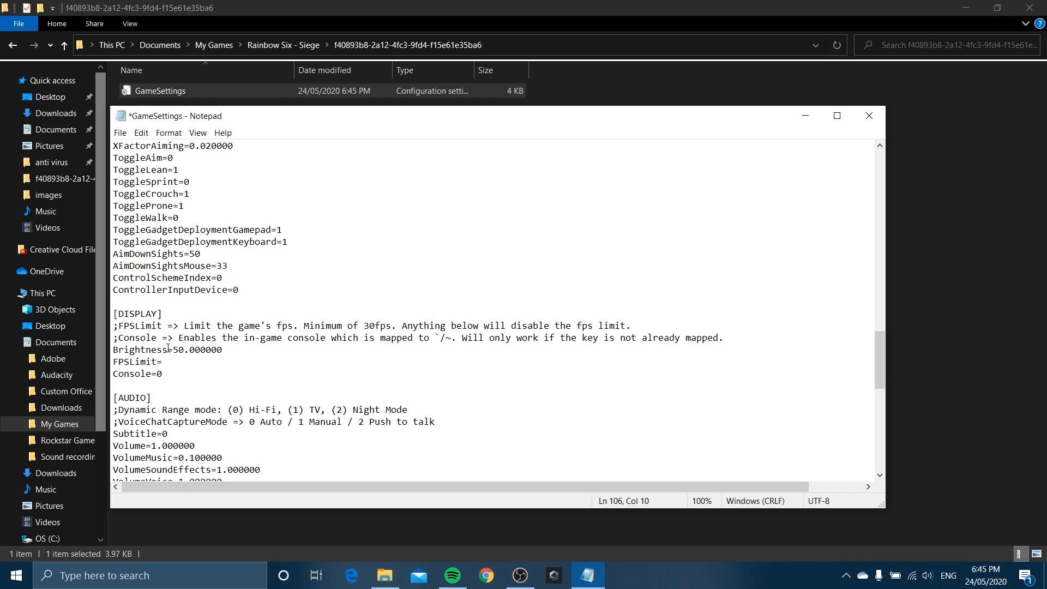
{"action": "left_click", "coordinate": [161, 361]}
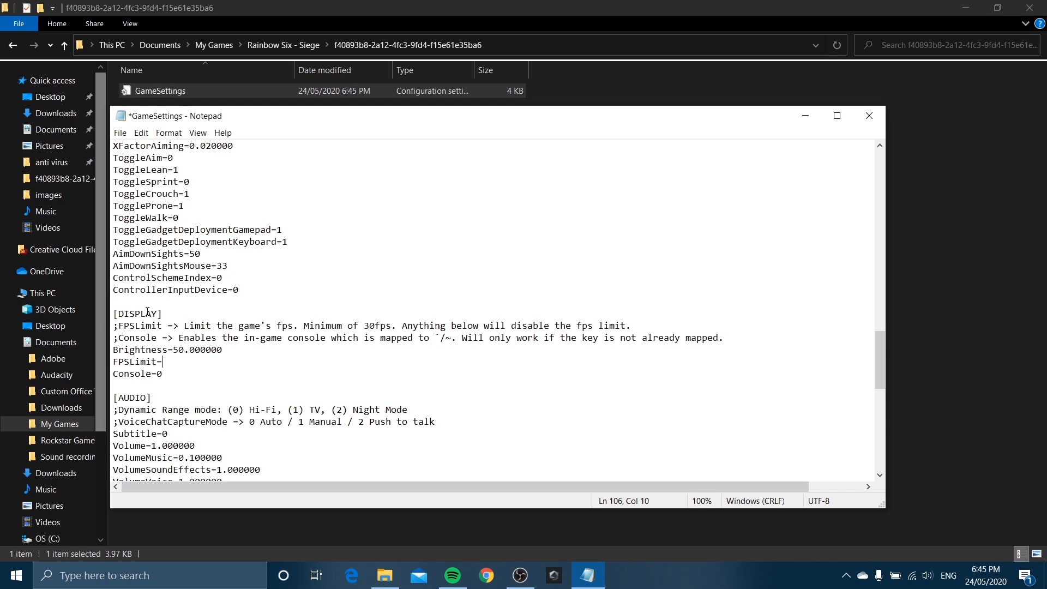